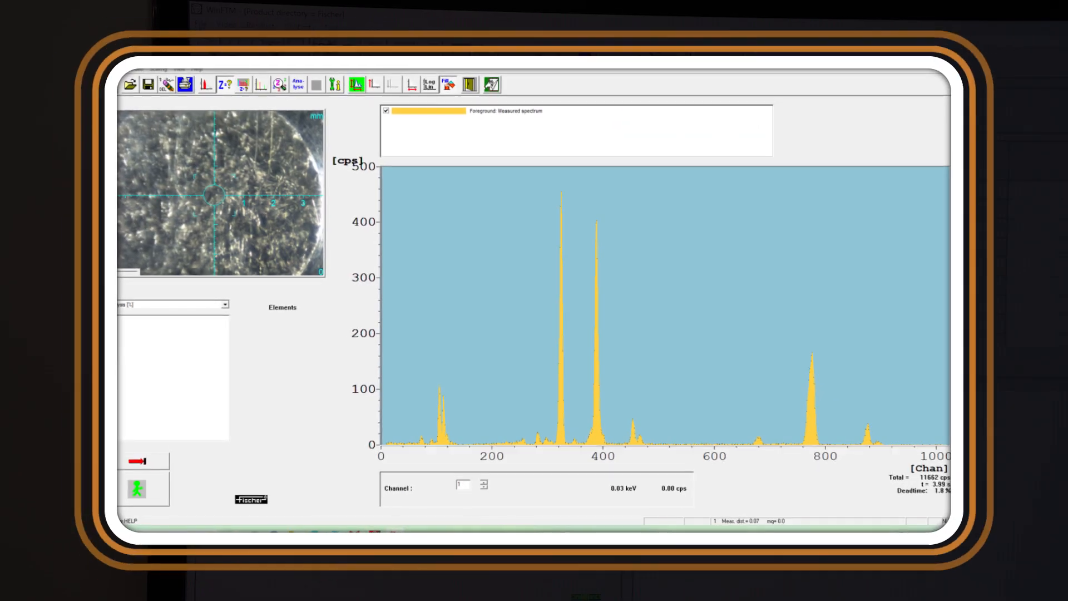
- Add tin (Sn) and lead (Pb) from the periodic table to mark their lines on the spectrum
{"action": "left_click", "coordinate": [278, 84]}
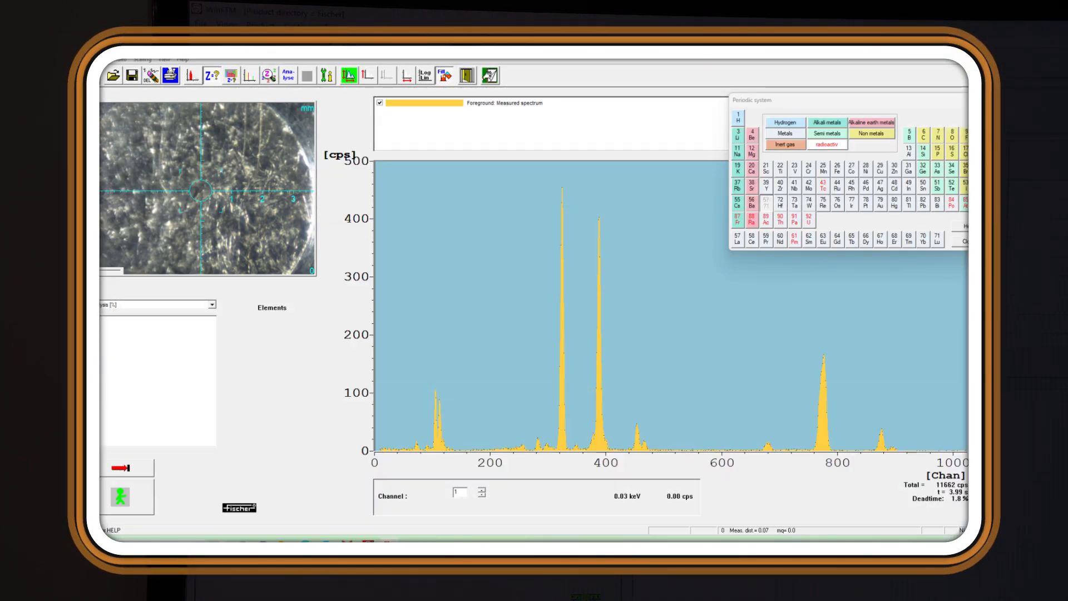
{"action": "left_click", "coordinate": [925, 187]}
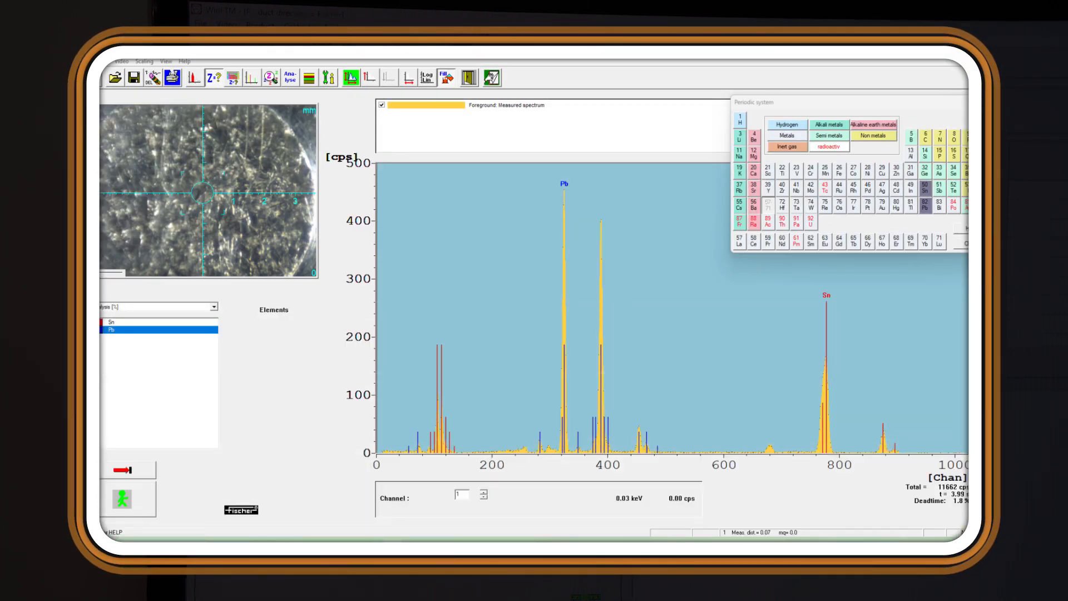